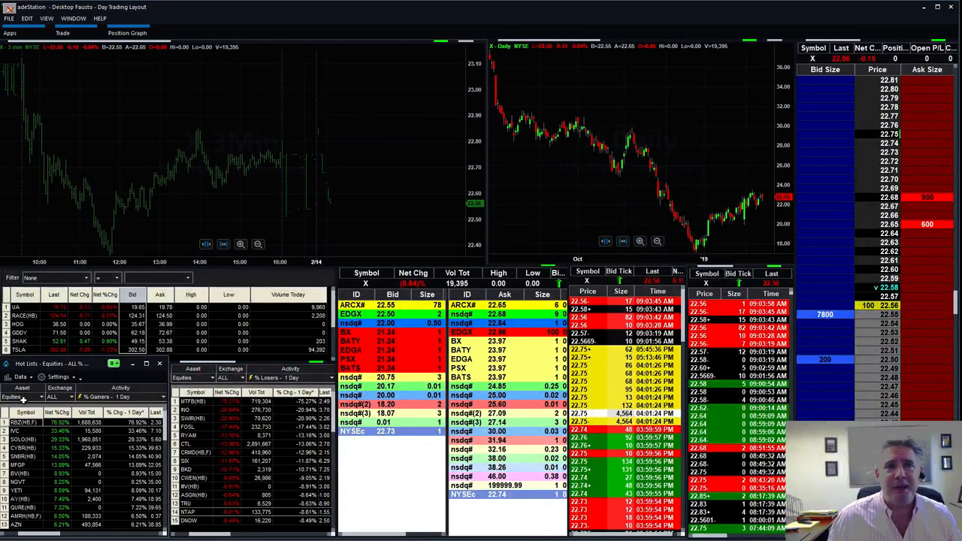
# Step: Click a gainer-list symbol to load SOLO into Level 2 and time & sales
pyautogui.click(26, 421)
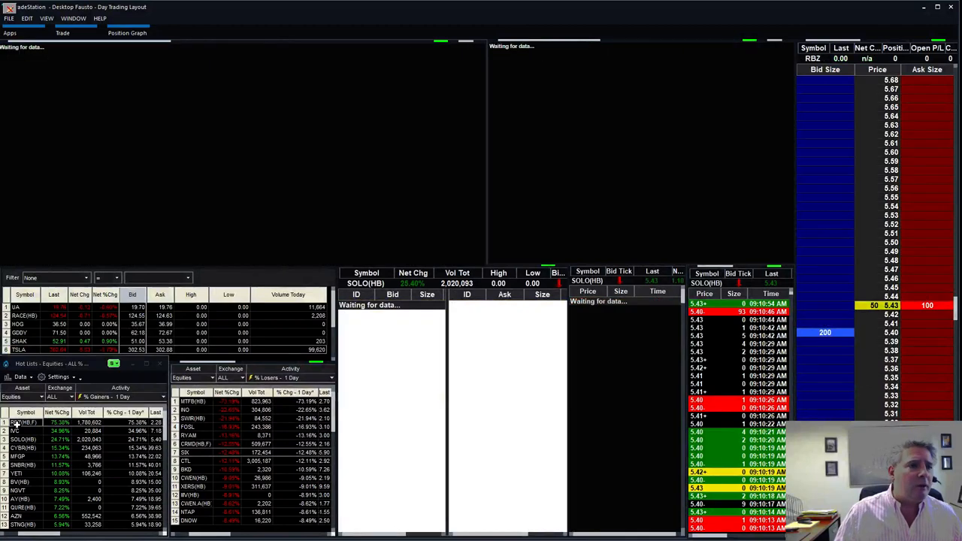
pyautogui.click(25, 423)
pyautogui.write('md')
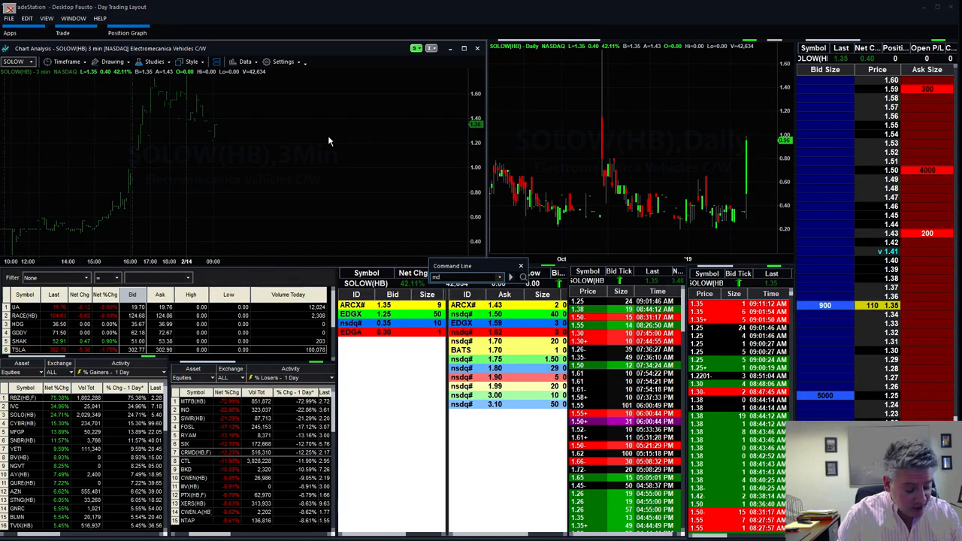
# Step: Begin typing a new ticker symbol into the Command Line box
pyautogui.write('g')
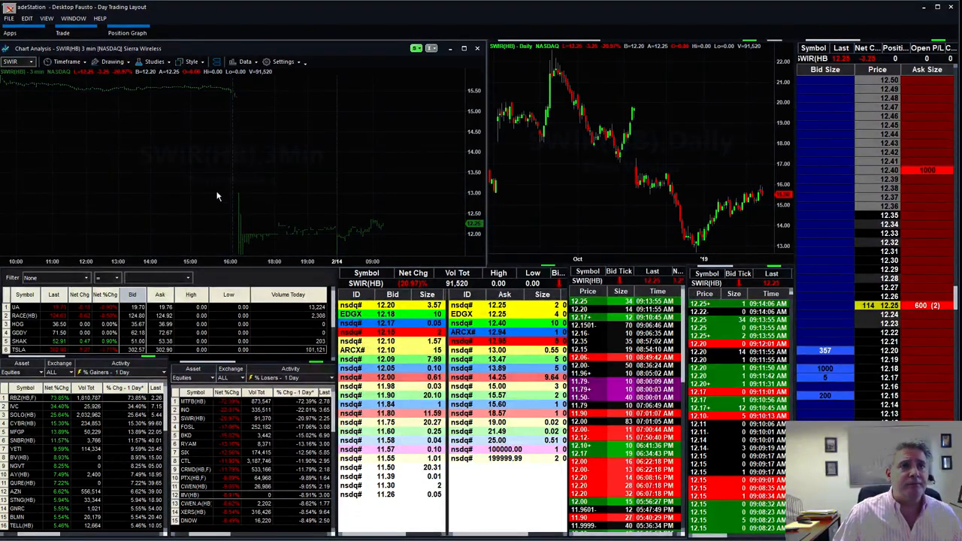
pyautogui.moveTo(292, 134)
pyautogui.write('AMZN')
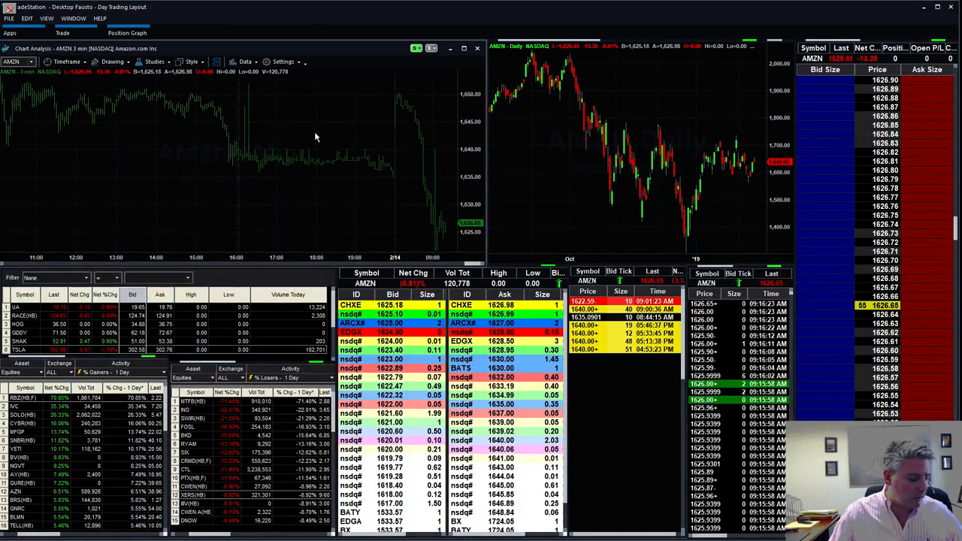
pyautogui.moveTo(306, 160)
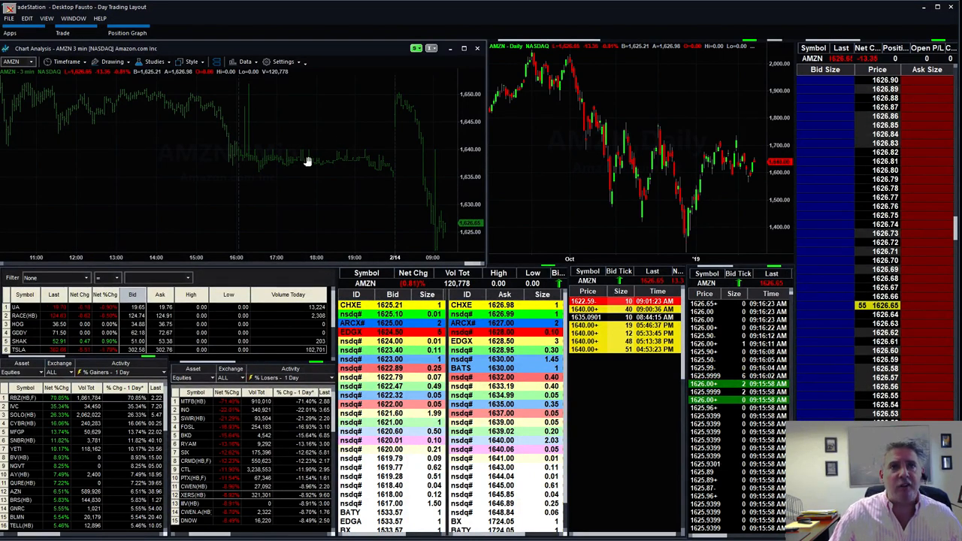